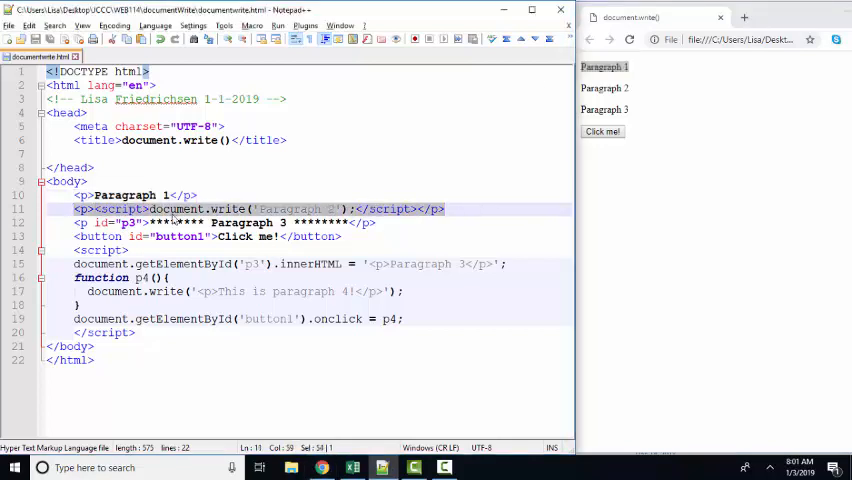
Inspect the script on line 11, then place the cursor after the closing script tag
double_click(228, 208)
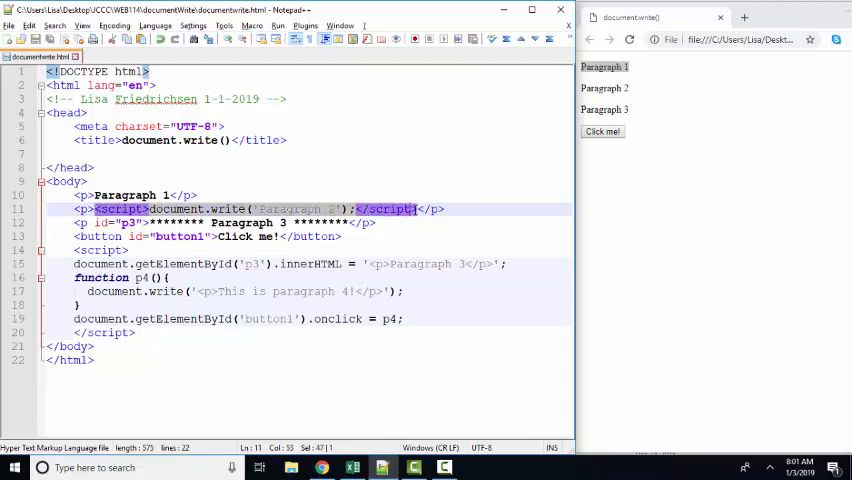
left_click(458, 246)
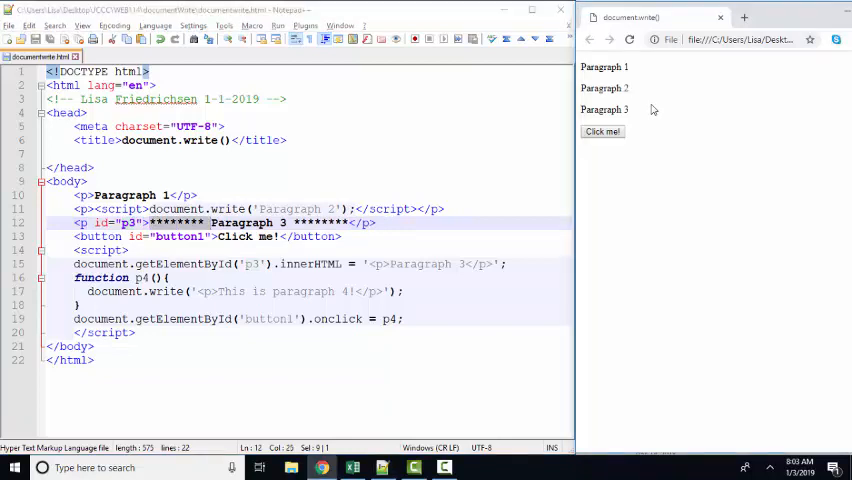
double_click(604, 109)
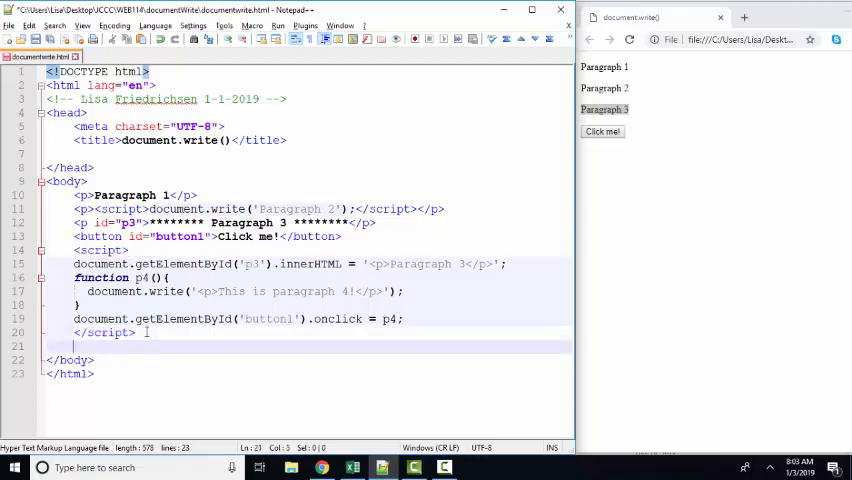
Type <script src="somefile.js"></script> on the new line before </body>
type("<script src=\"somefile.js")
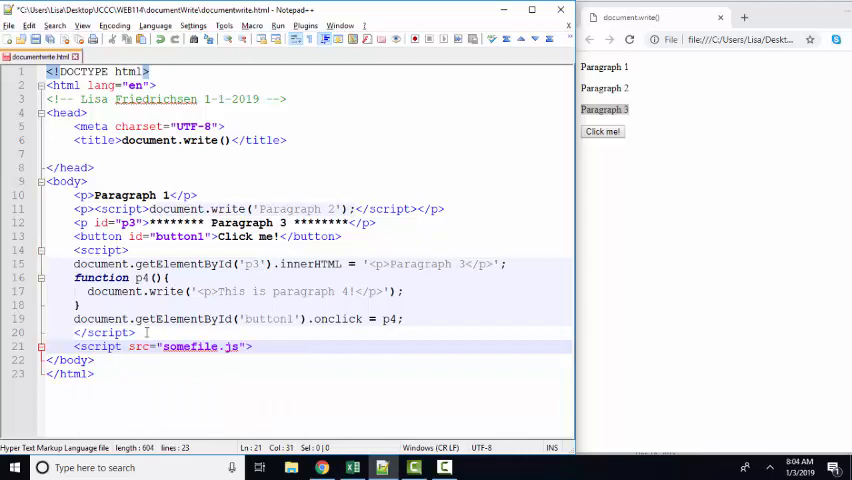
type("></script>")
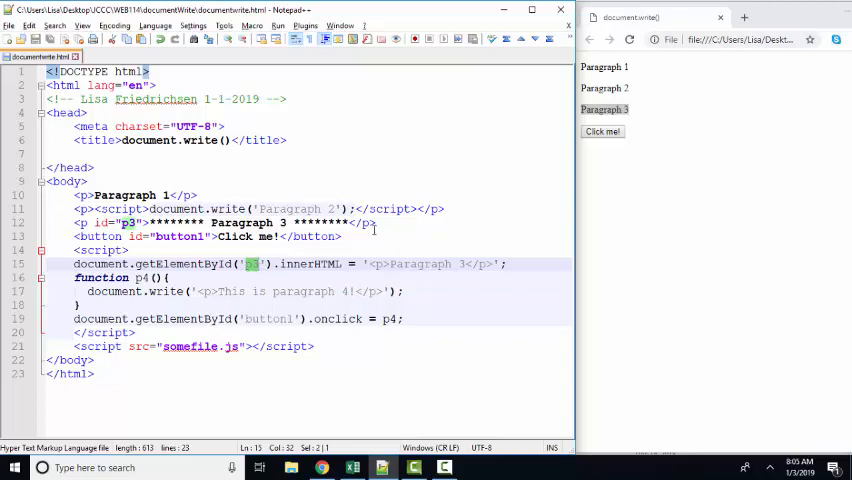
Inspect the p3 id and the Paragraph 3 text before adding a blank line after p4
double_click(305, 264)
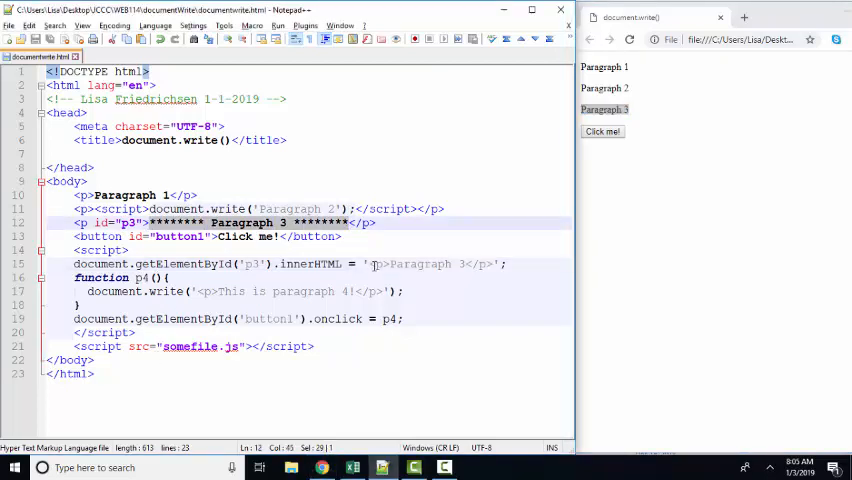
double_click(101, 277)
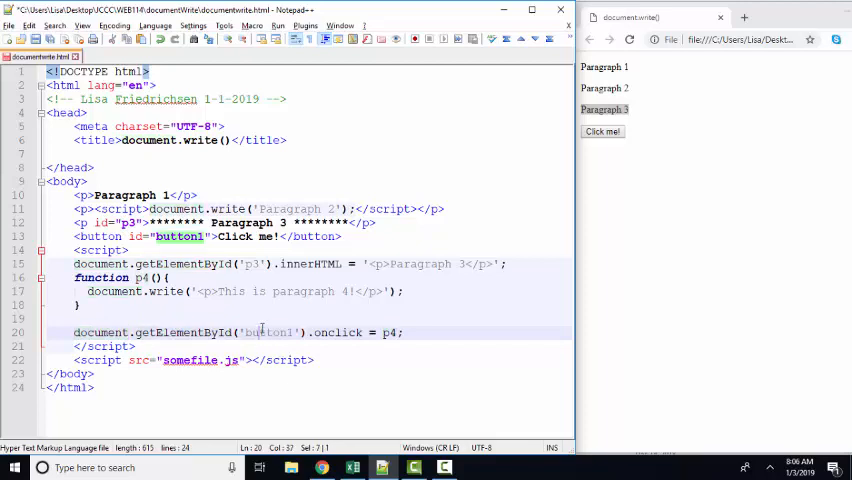
double_click(268, 332)
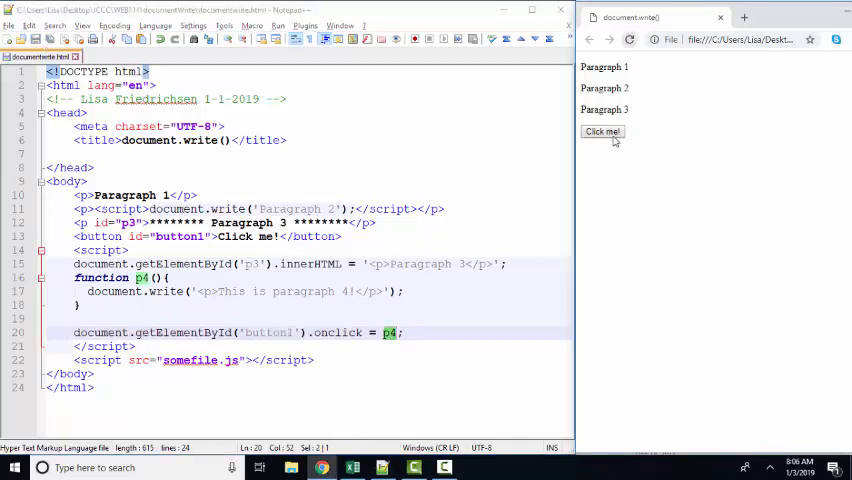
left_click(601, 131)
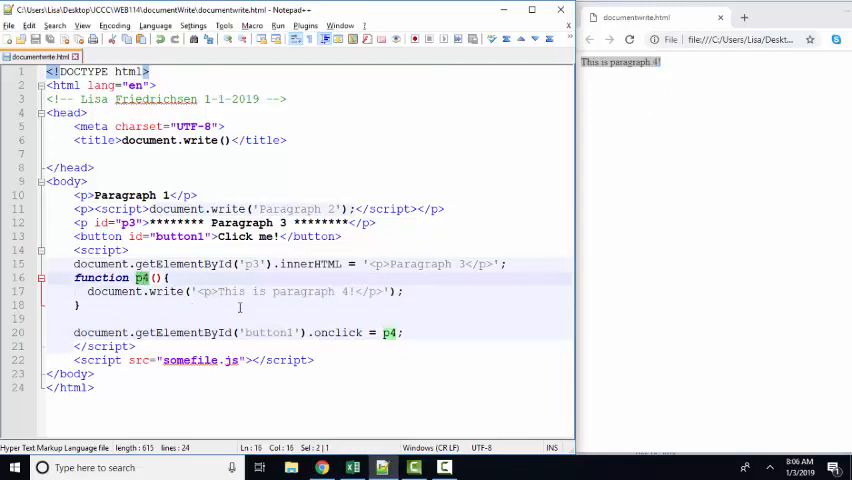
mouse_move(707, 257)
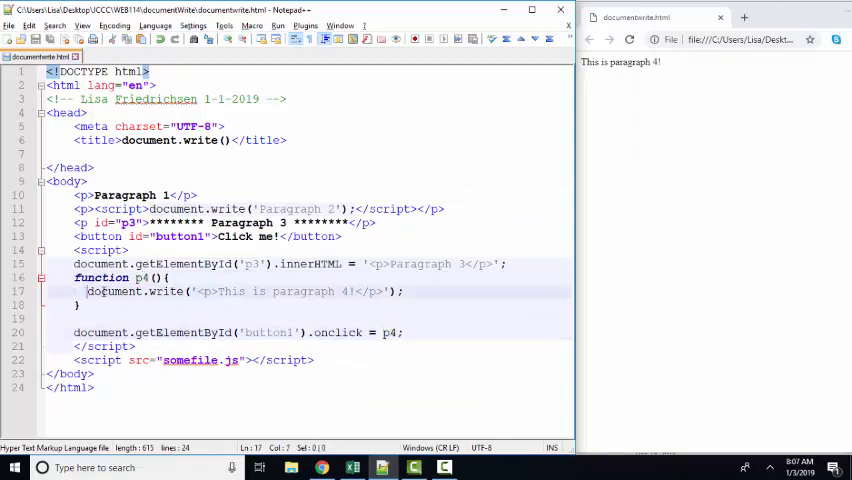
double_click(165, 291)
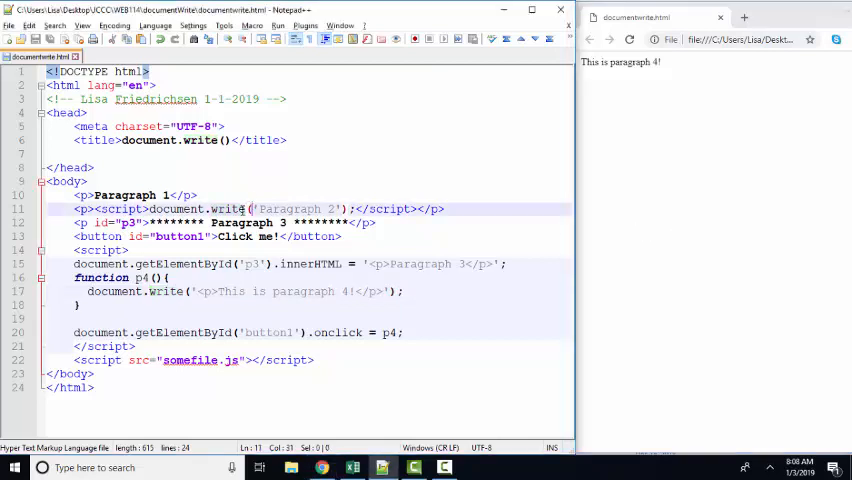
double_click(197, 208)
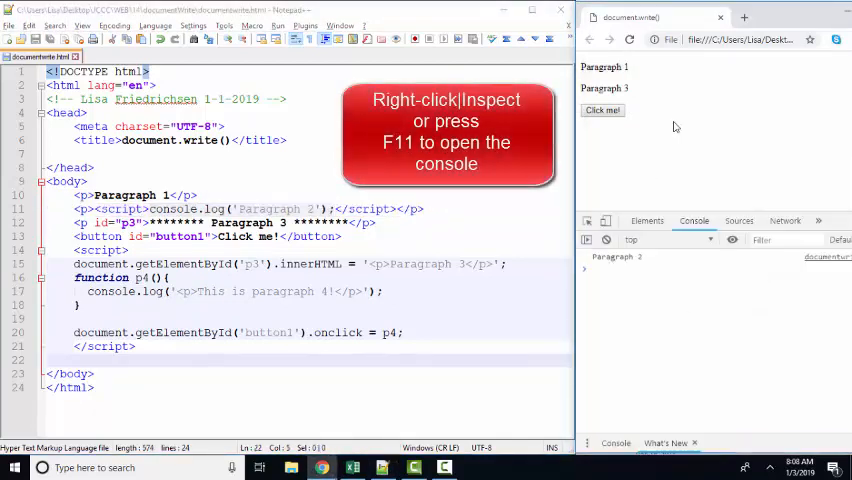
mouse_move(648, 168)
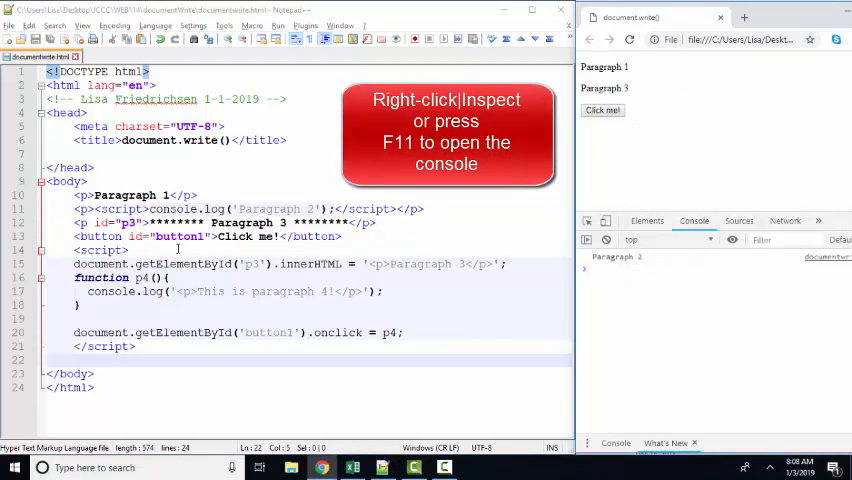
Refresh the page in Chrome and open the Console, showing "Paragraph 2" logged
double_click(280, 209)
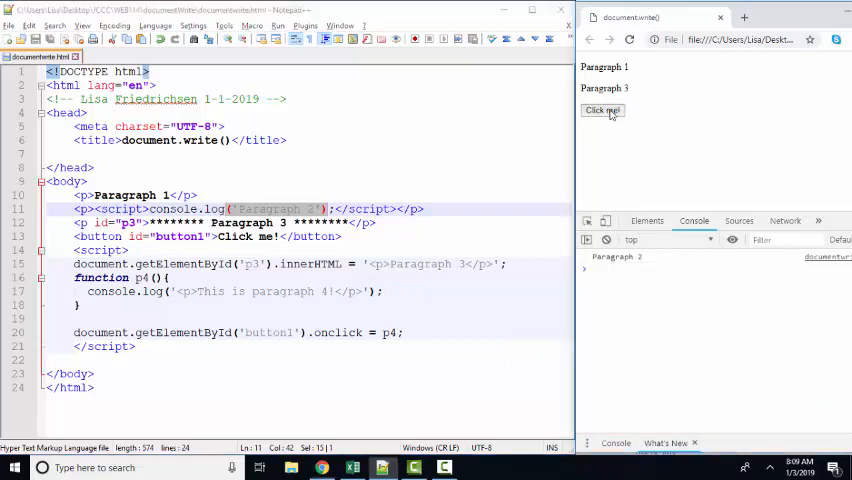
Log paragraph 4 with Click me!, then retitle the page console.log() in Notepad++
left_click(602, 110)
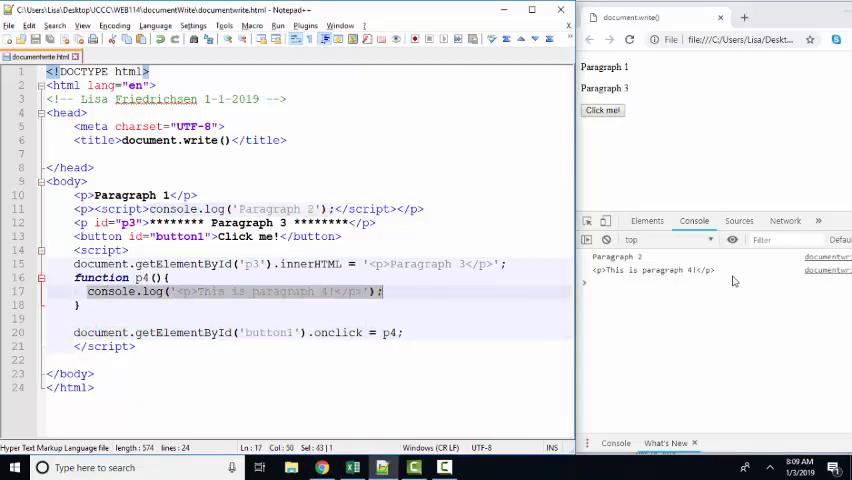
mouse_move(640, 158)
type("consol")
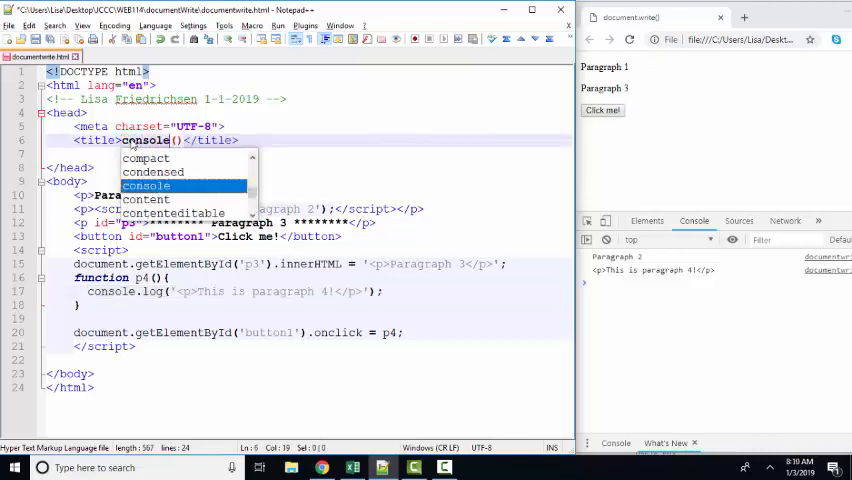
type(".log()")
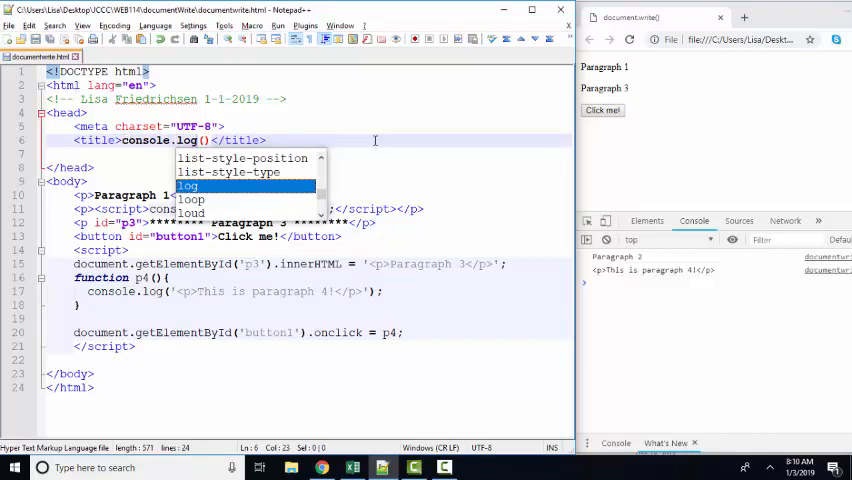